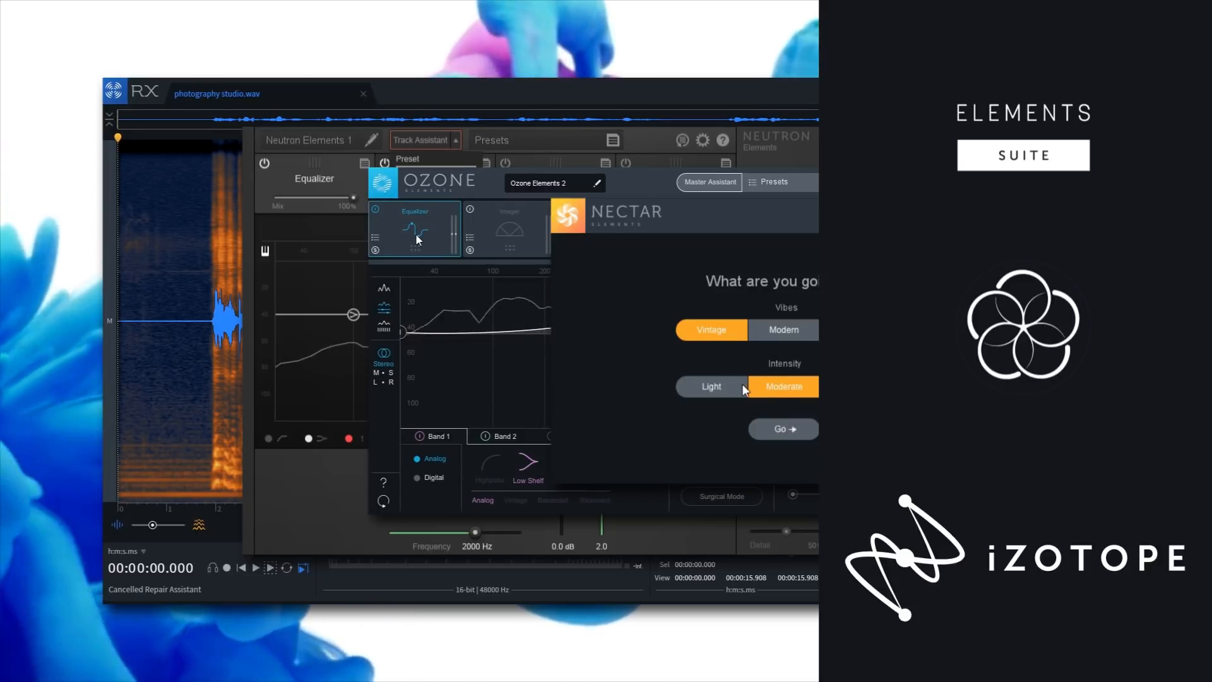
Analyse the recording as Dialogue in Repair Assistant, preview the Light option and render it.
click(782, 428)
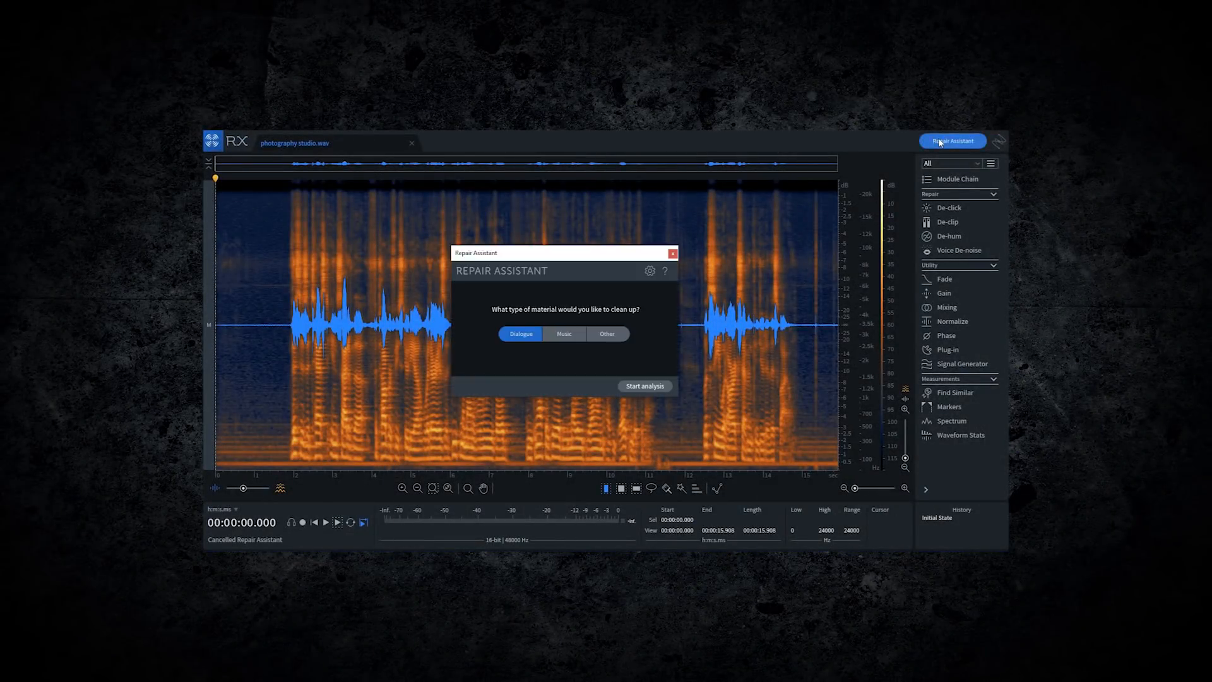
click(644, 386)
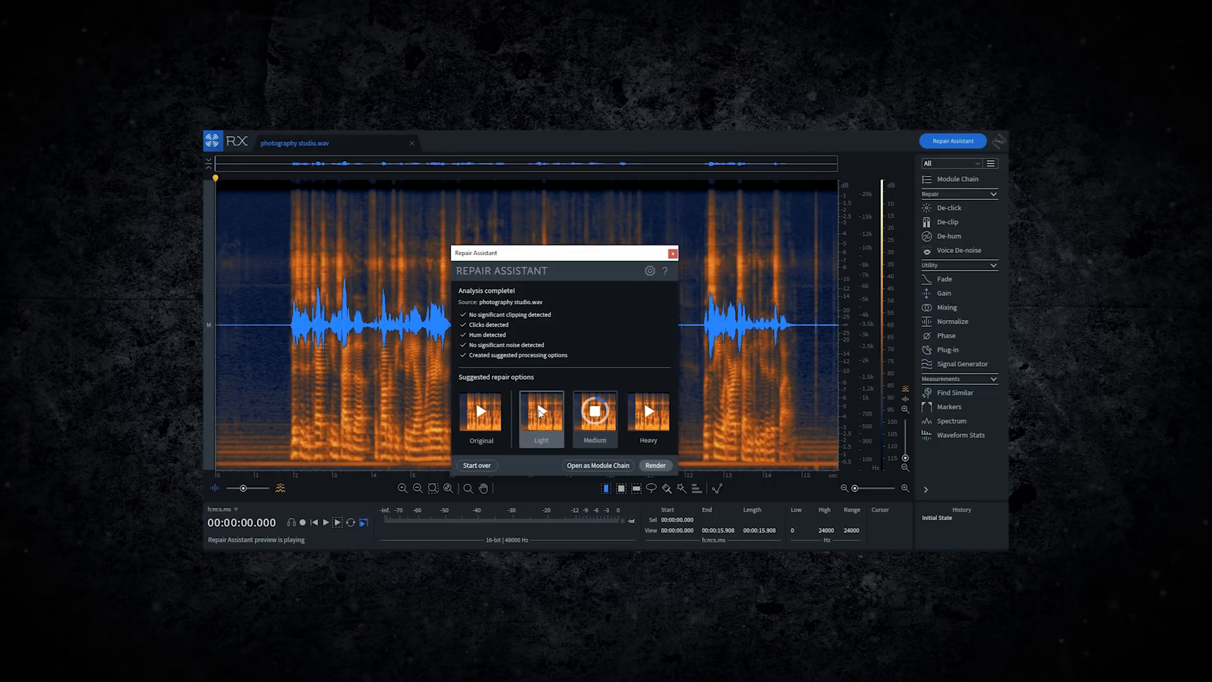
click(654, 465)
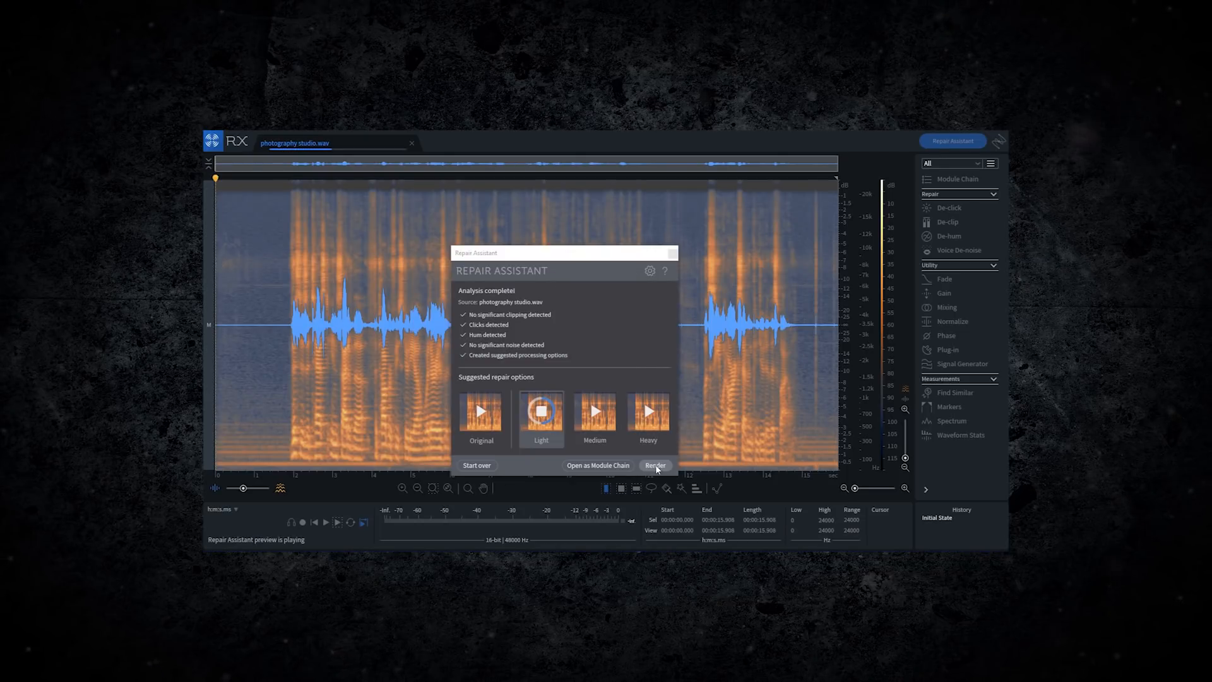
click(654, 465)
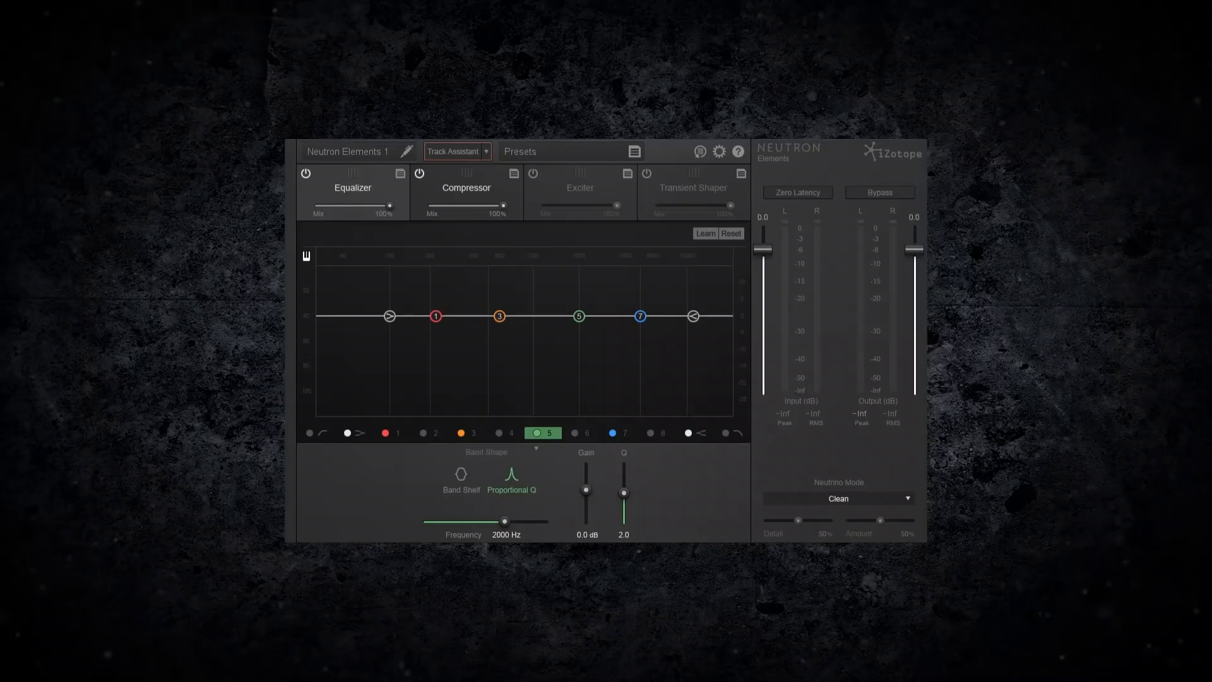
Build a Voice 1 chain from the Broadband Clarity Track Assistant preset and review the Exciter and Transient Shaper modules.
click(485, 150)
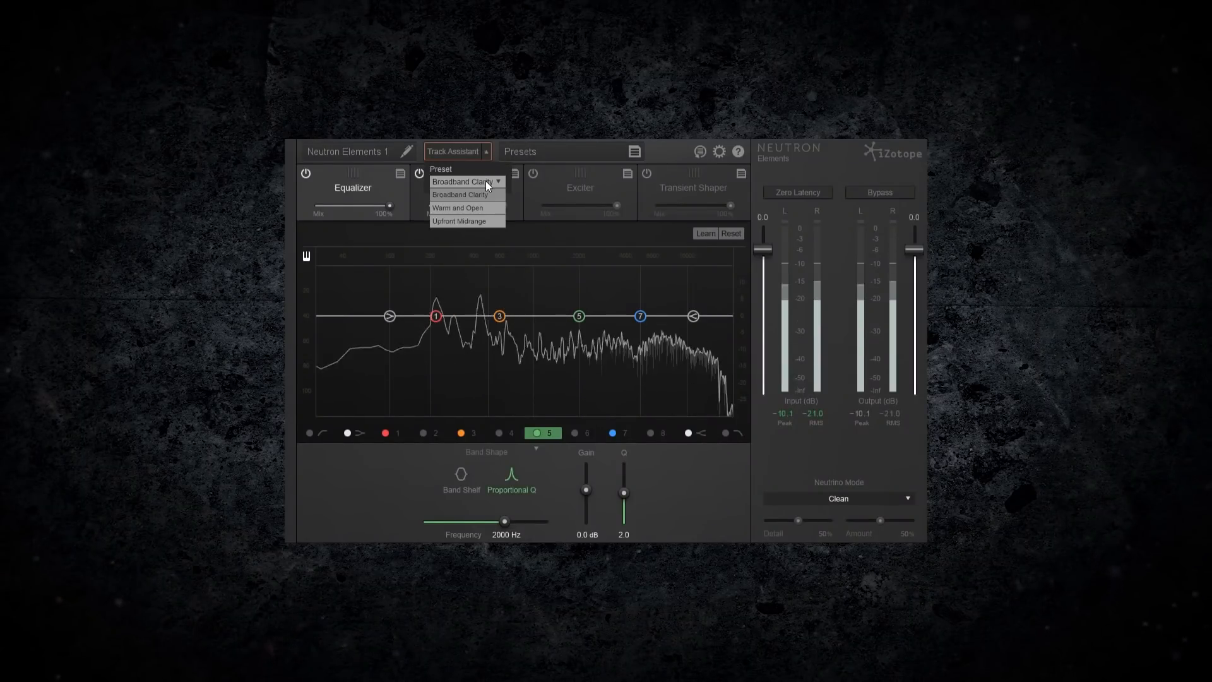
click(457, 207)
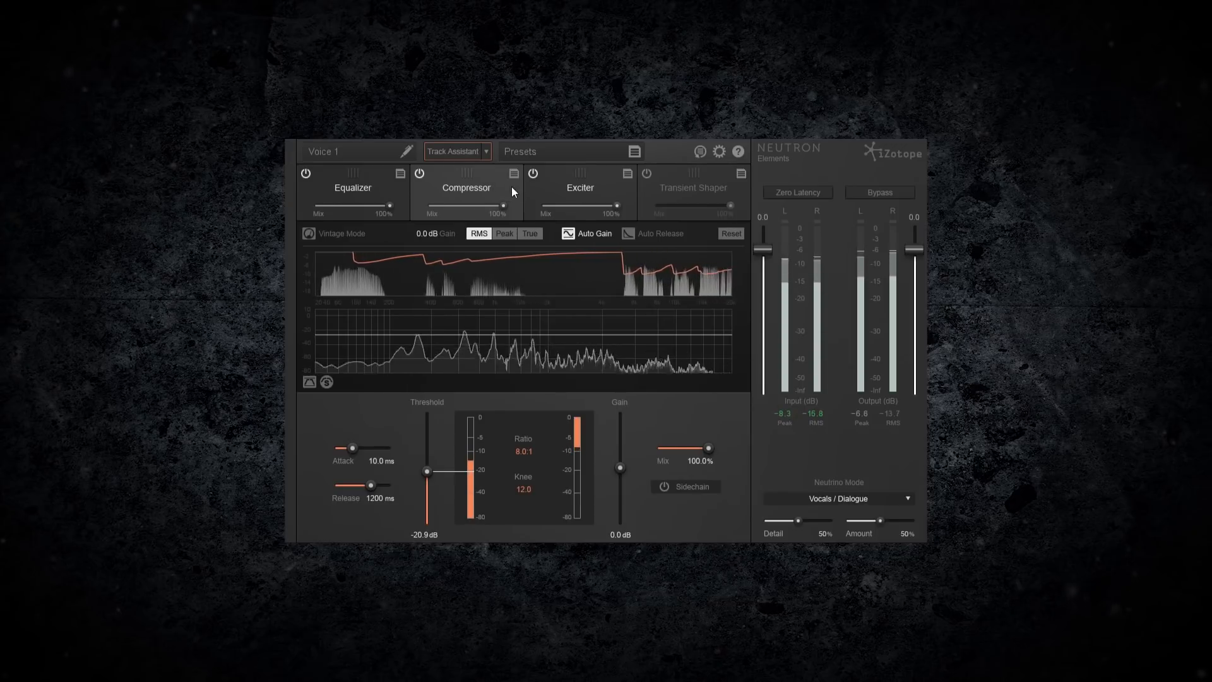
click(579, 187)
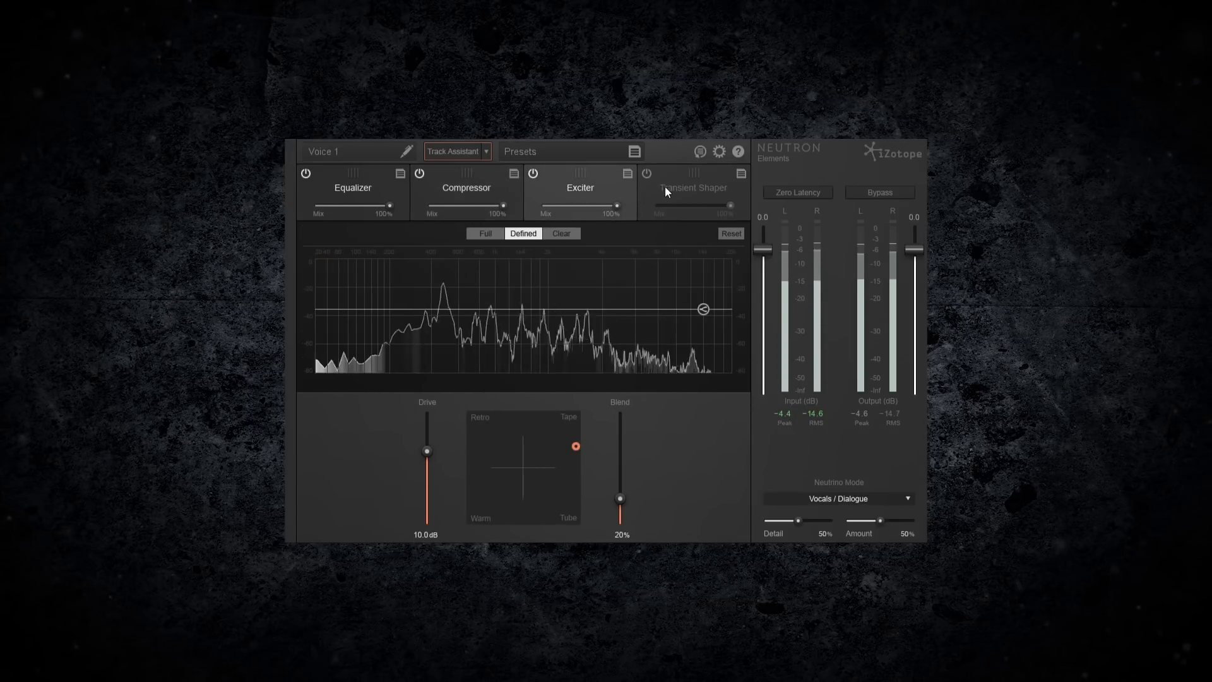
click(693, 187)
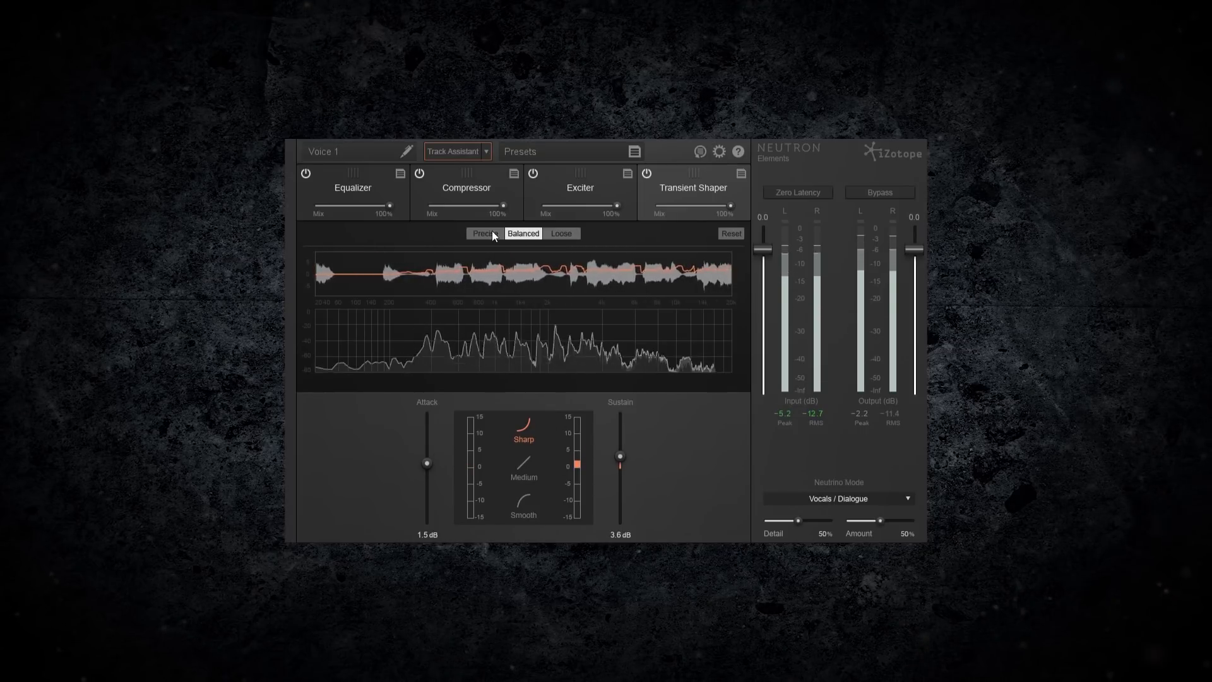
click(579, 187)
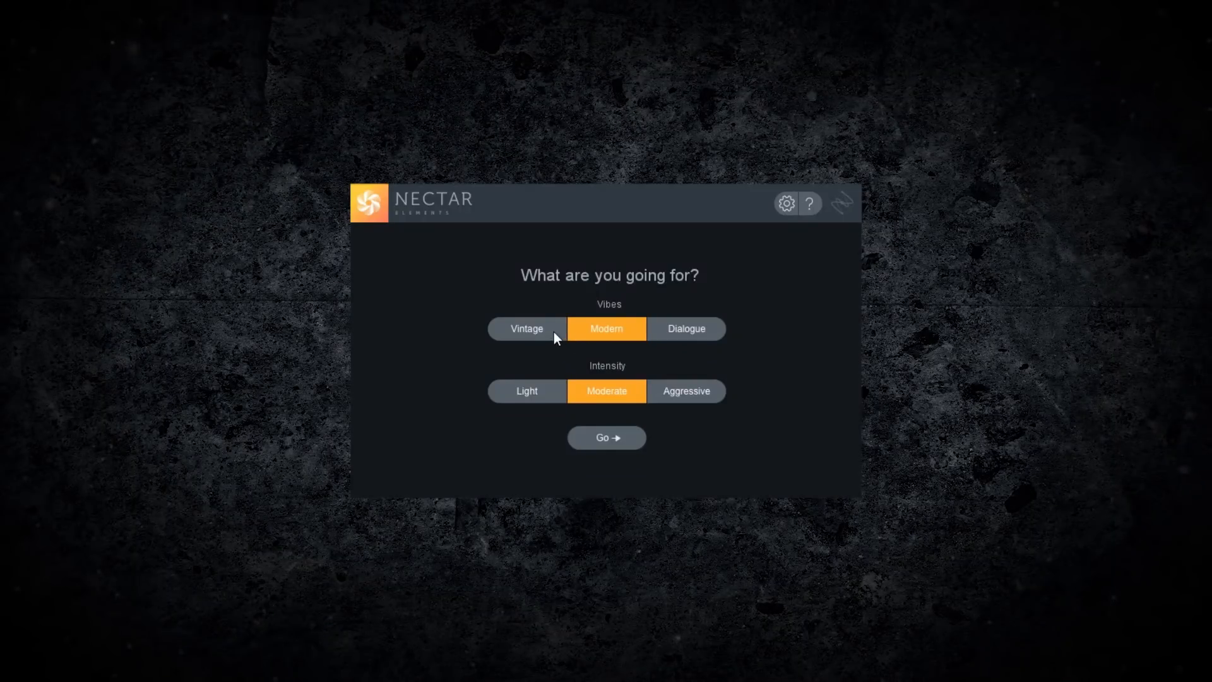
Choose the Vintage vibe and keep Moderate intensity in the Nectar vocal assistant.
click(526, 329)
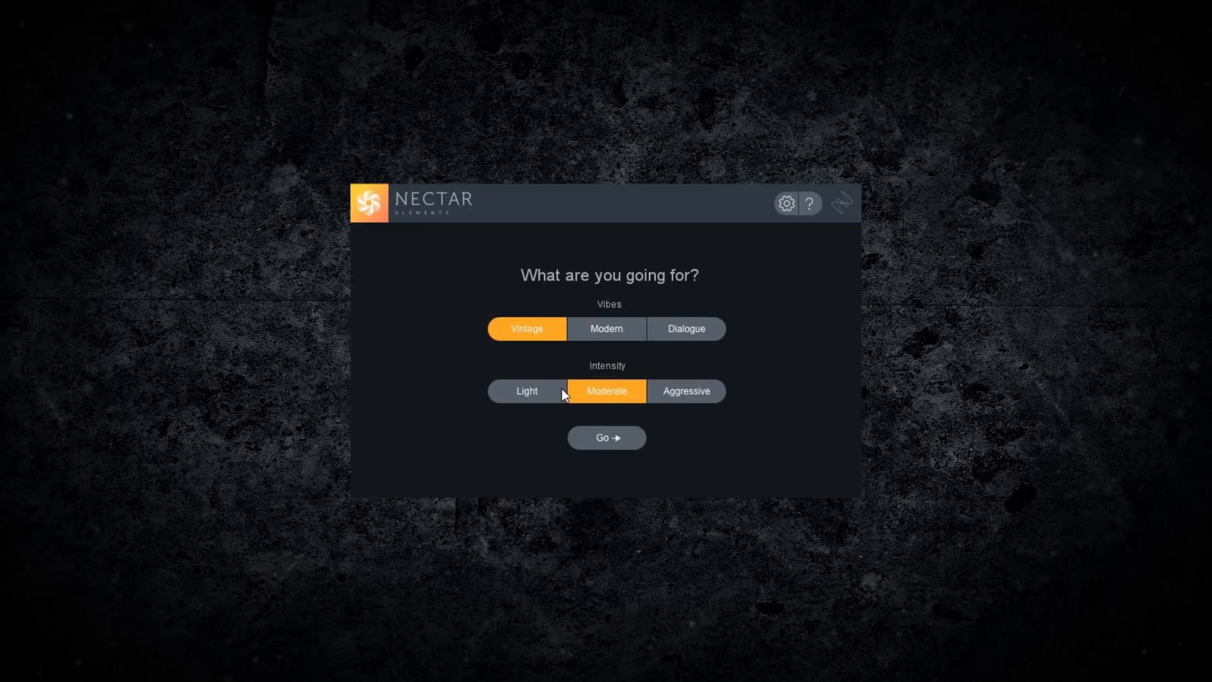
click(606, 437)
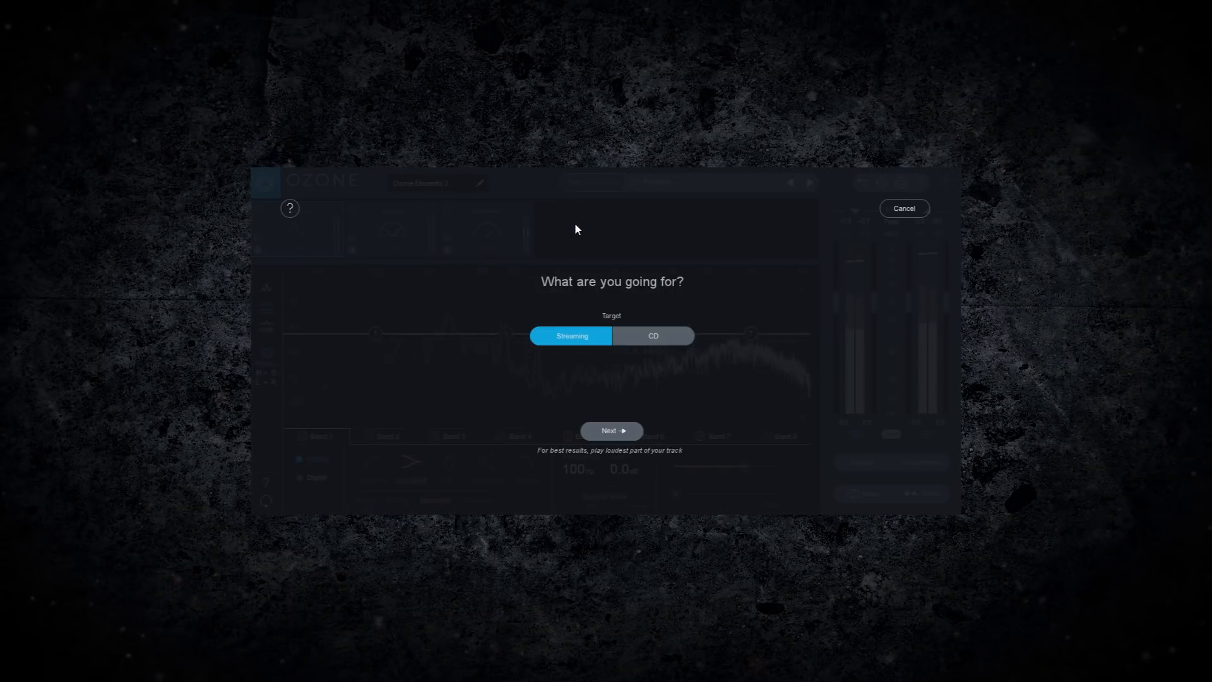
Set the Master Assistant target to CD with Medium intensity.
click(652, 335)
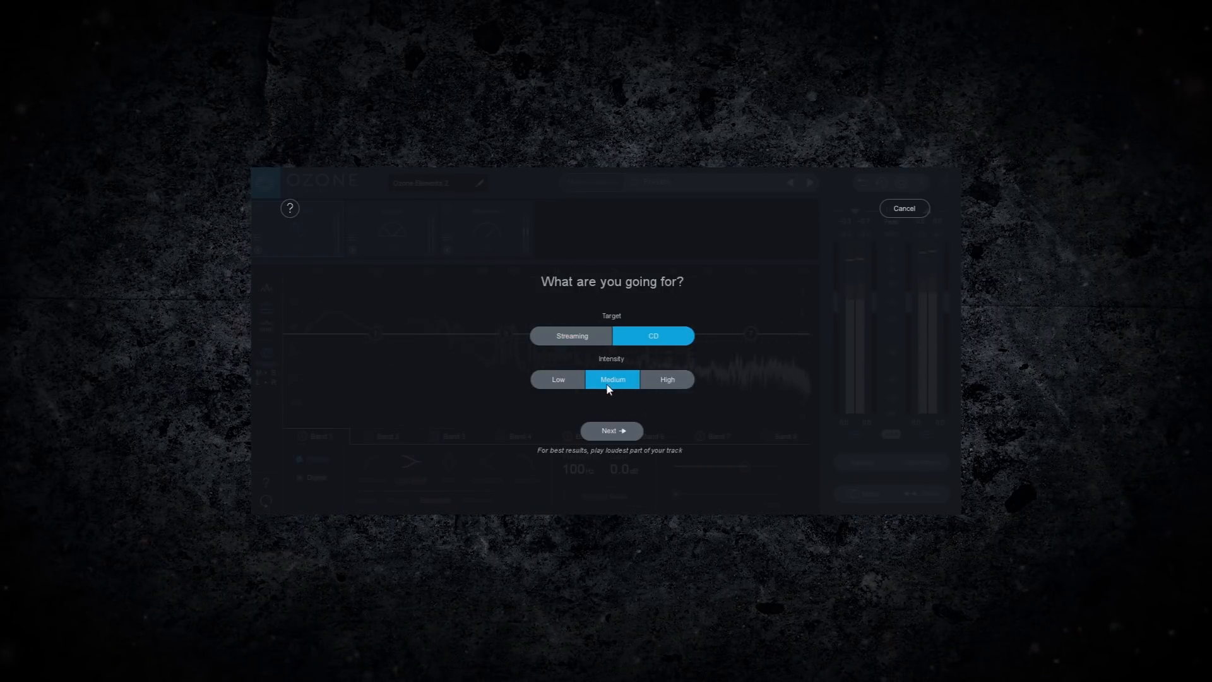
click(610, 430)
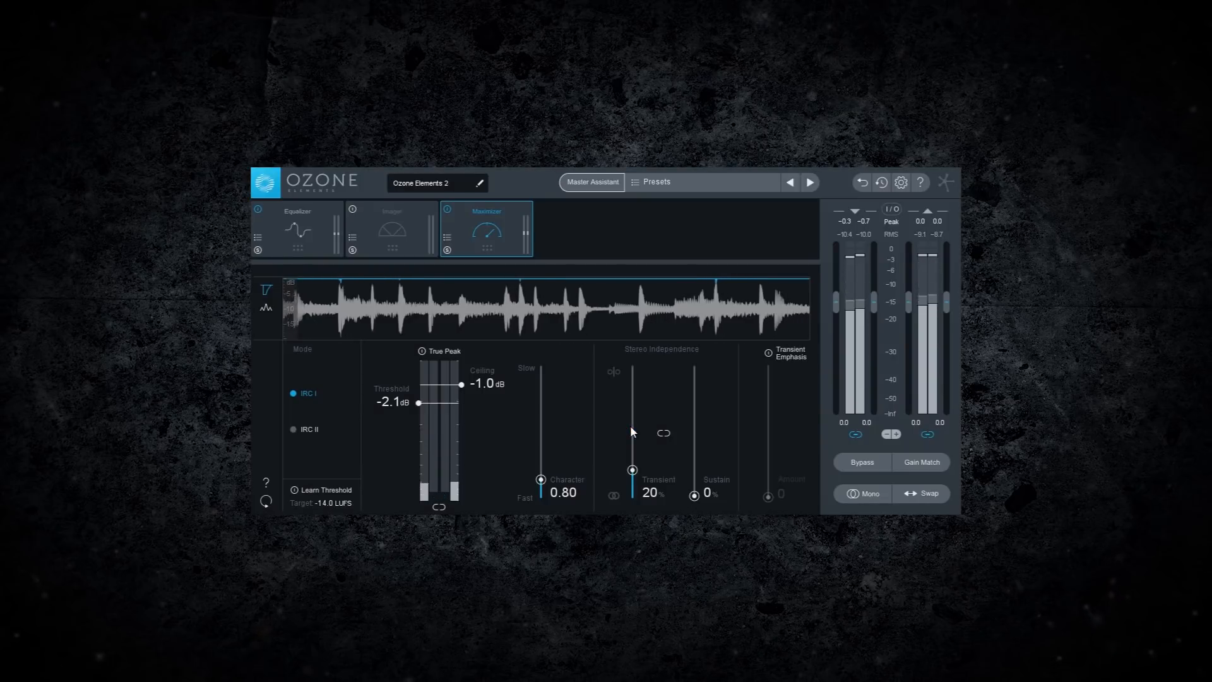
Switch the Equalizer to M/S, edit the Mid curve, then boost Side band 5 by 1.7 dB near 3.69 kHz.
click(298, 228)
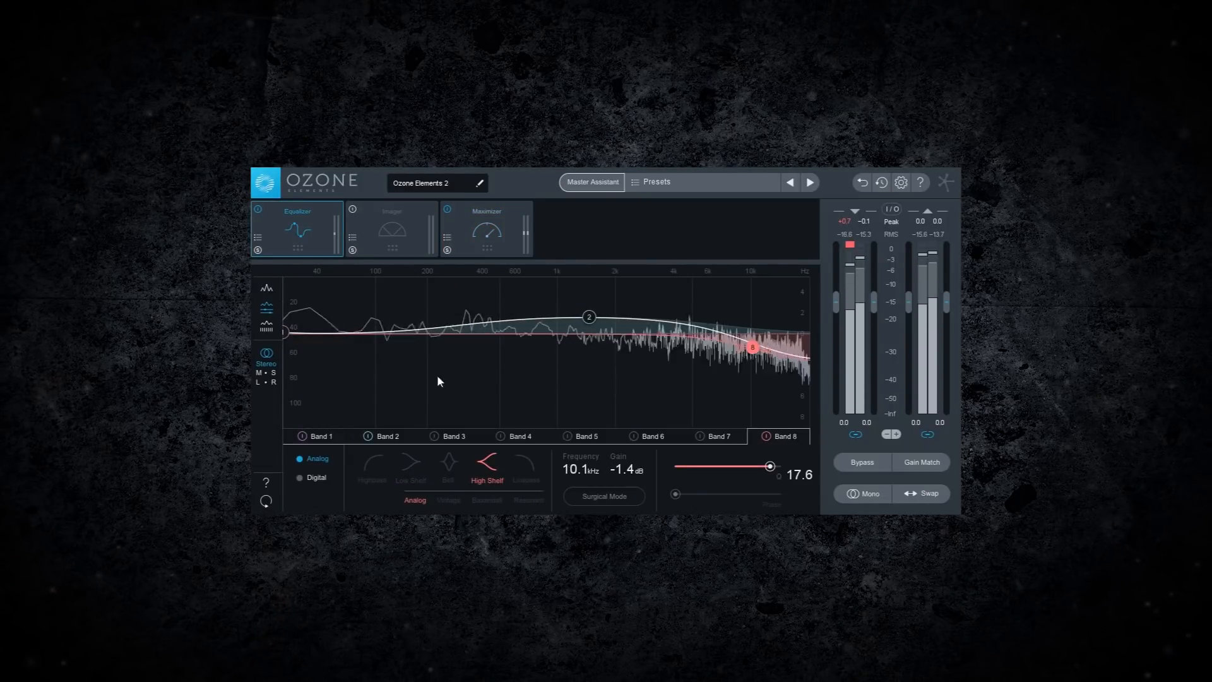
click(266, 354)
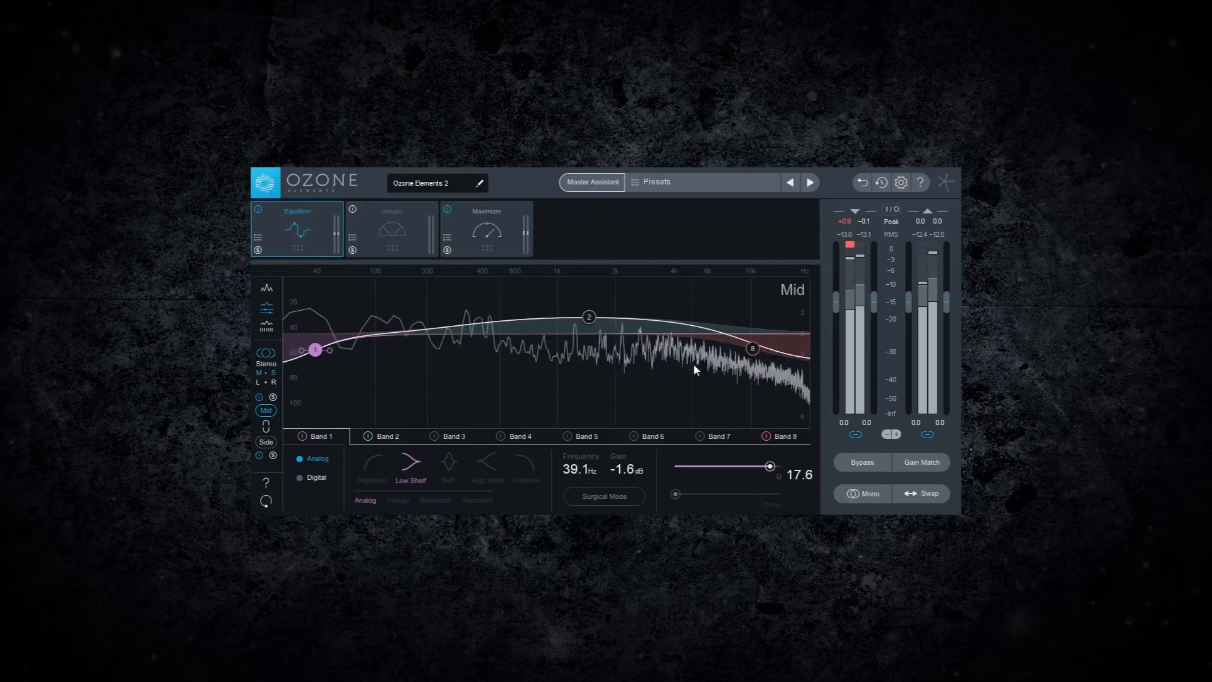
click(265, 441)
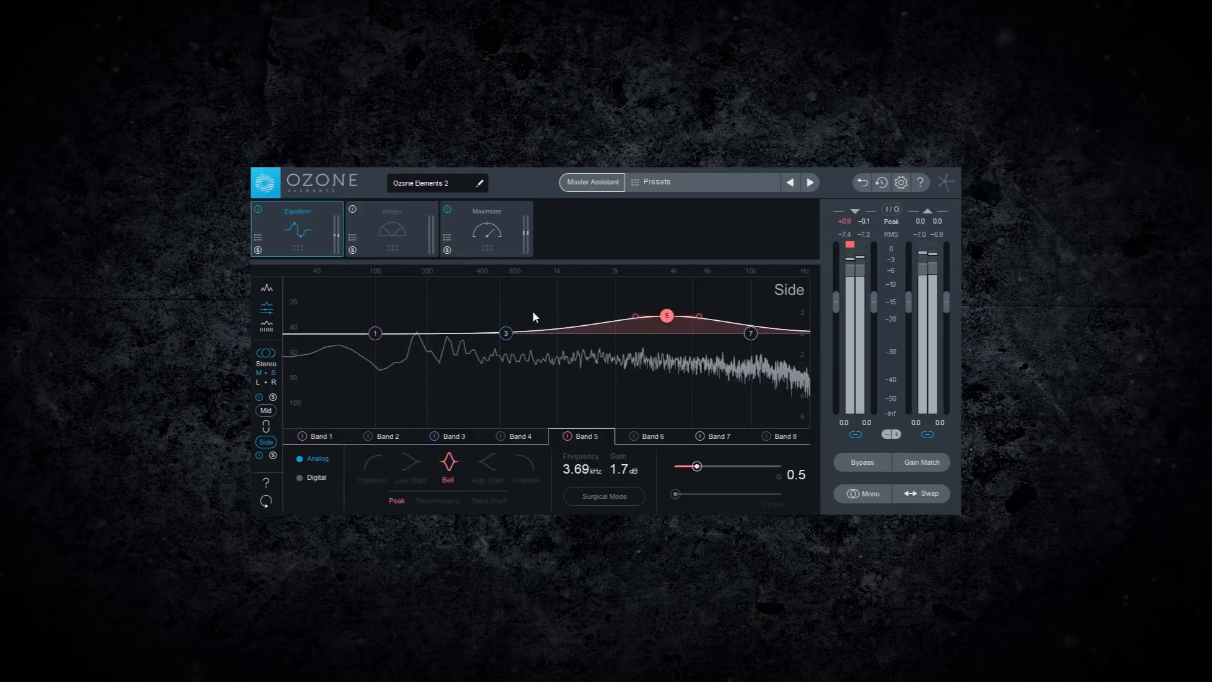
click(391, 228)
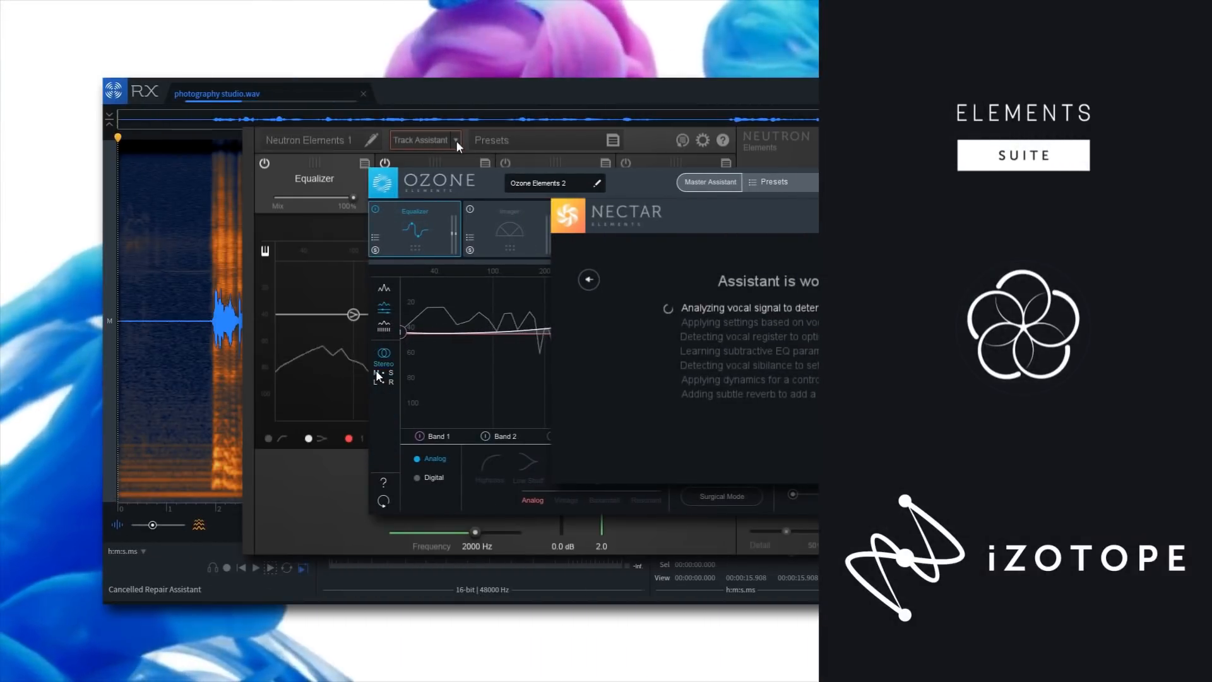
click(587, 279)
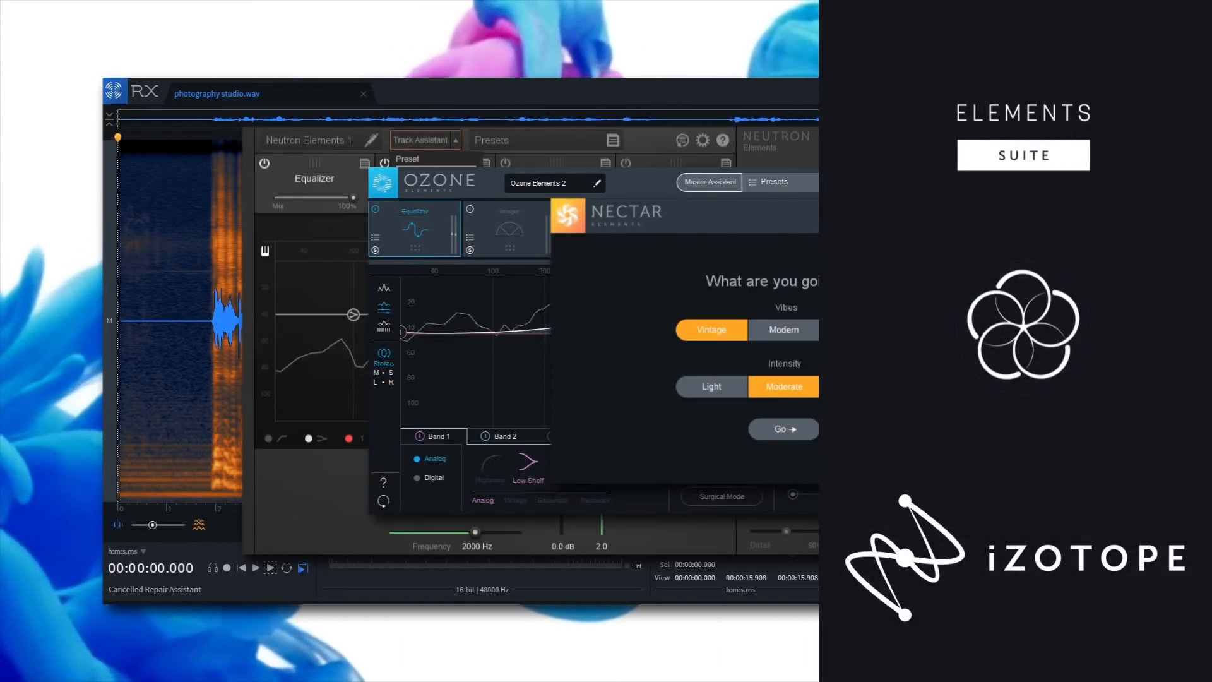